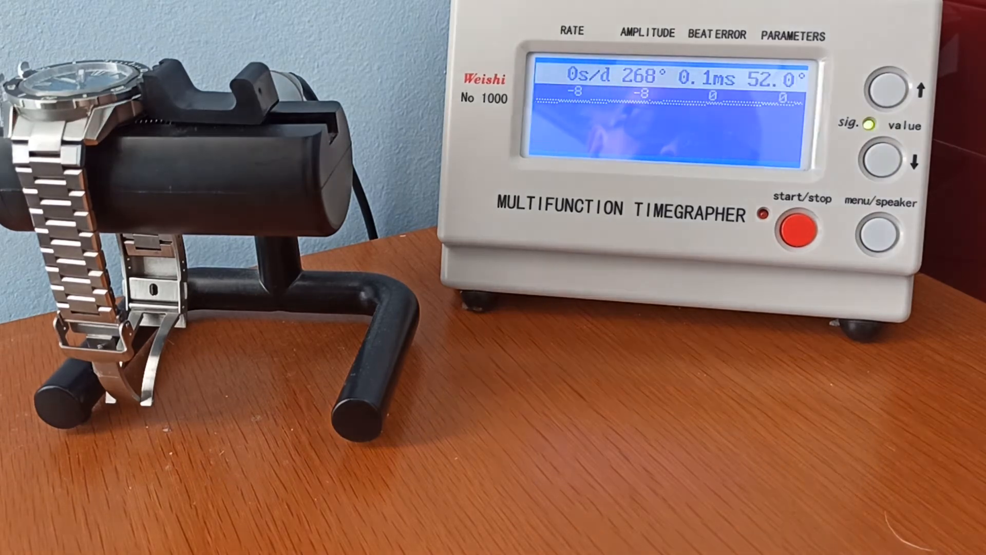
{"action": "left_click", "coordinate": [880, 226]}
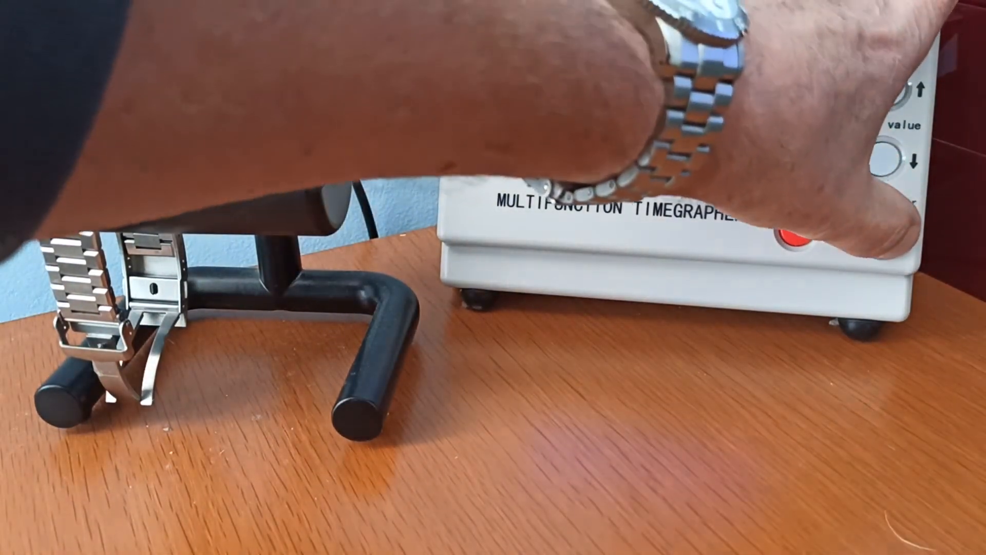
{"action": "left_click", "coordinate": [798, 227]}
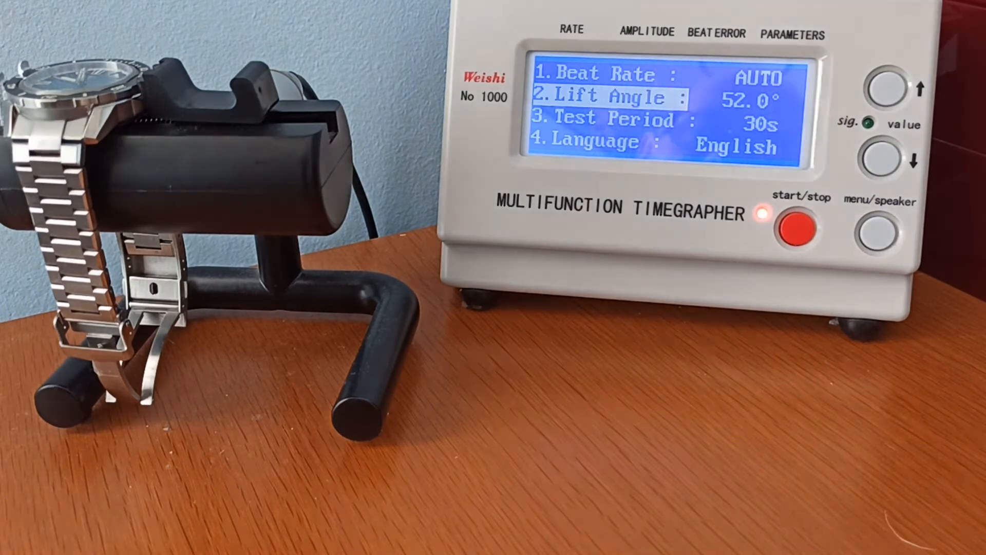
{"action": "left_click", "coordinate": [895, 90]}
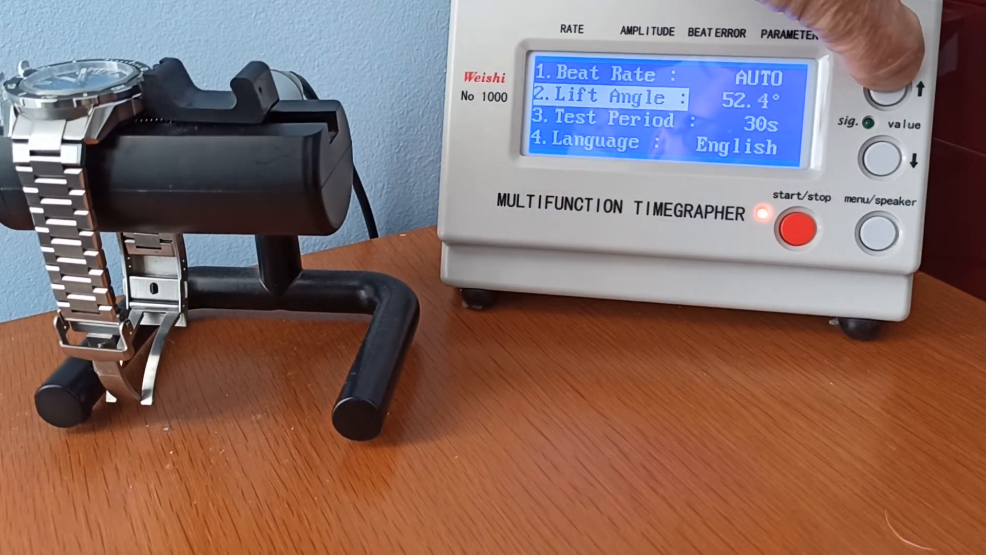
{"action": "left_click", "coordinate": [893, 159]}
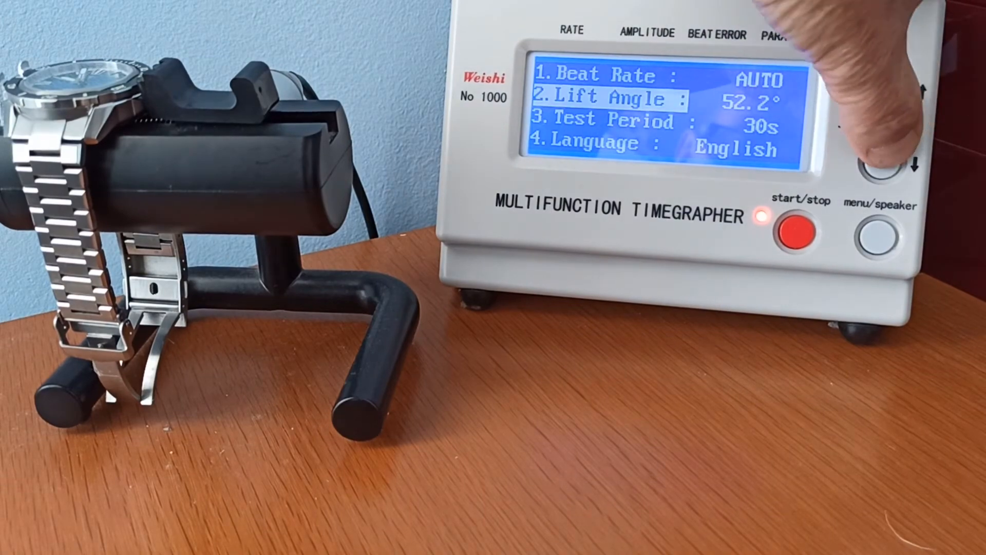
{"action": "left_click", "coordinate": [883, 168]}
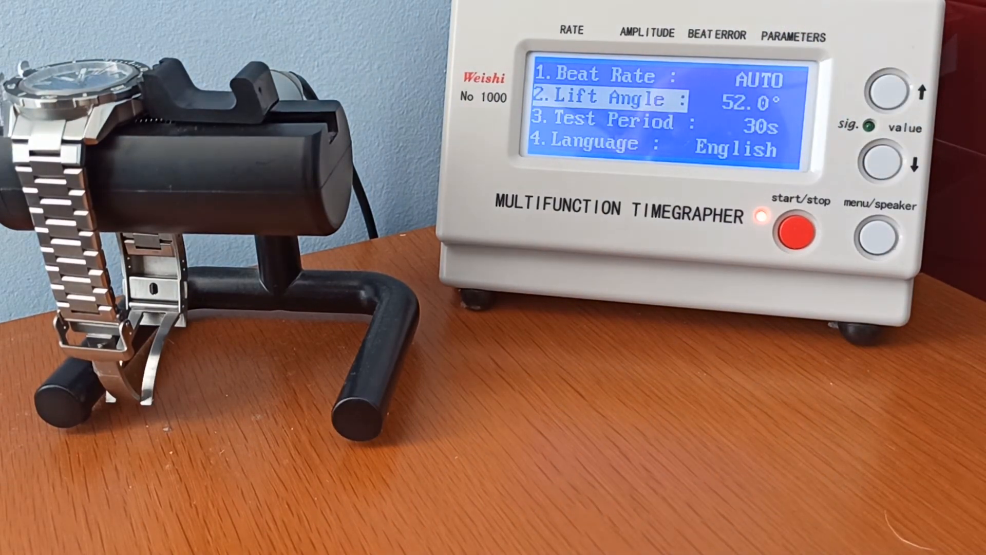